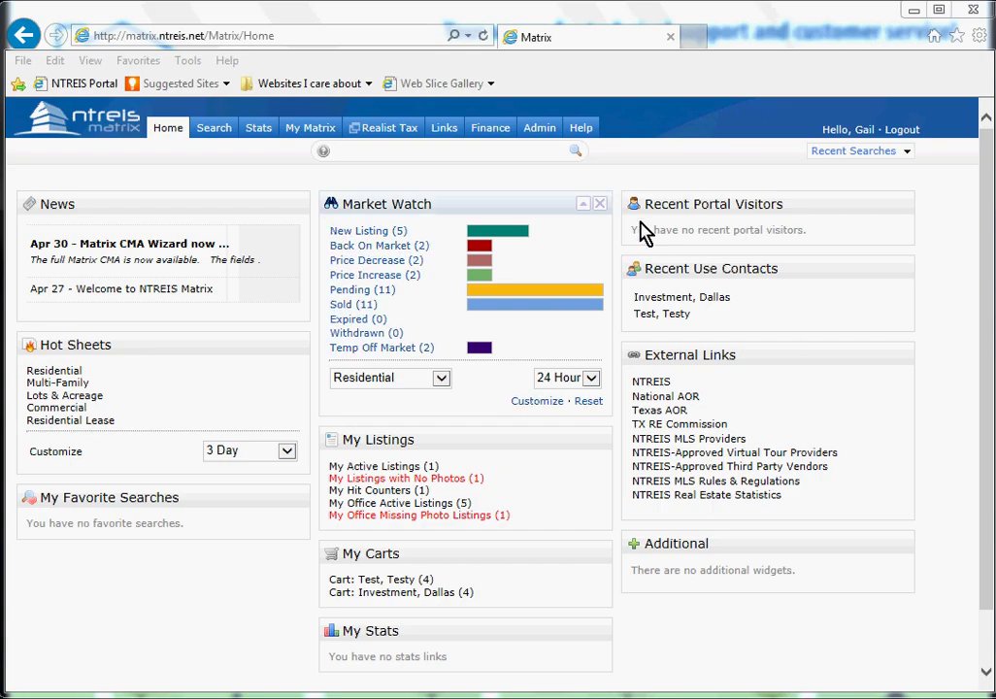
mouse_move(501, 157)
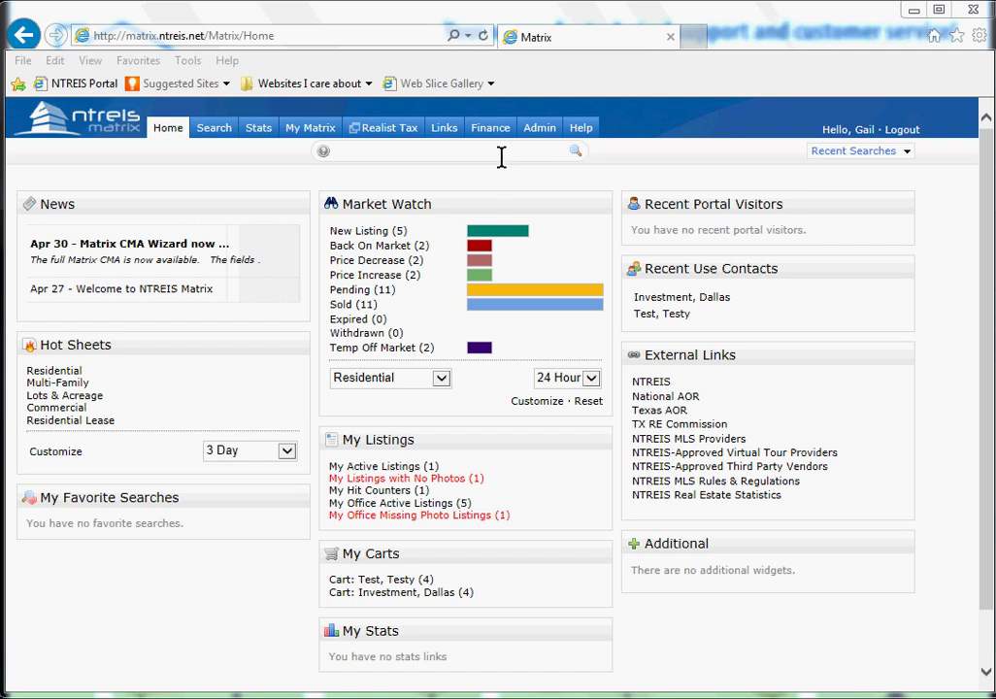
mouse_move(322, 156)
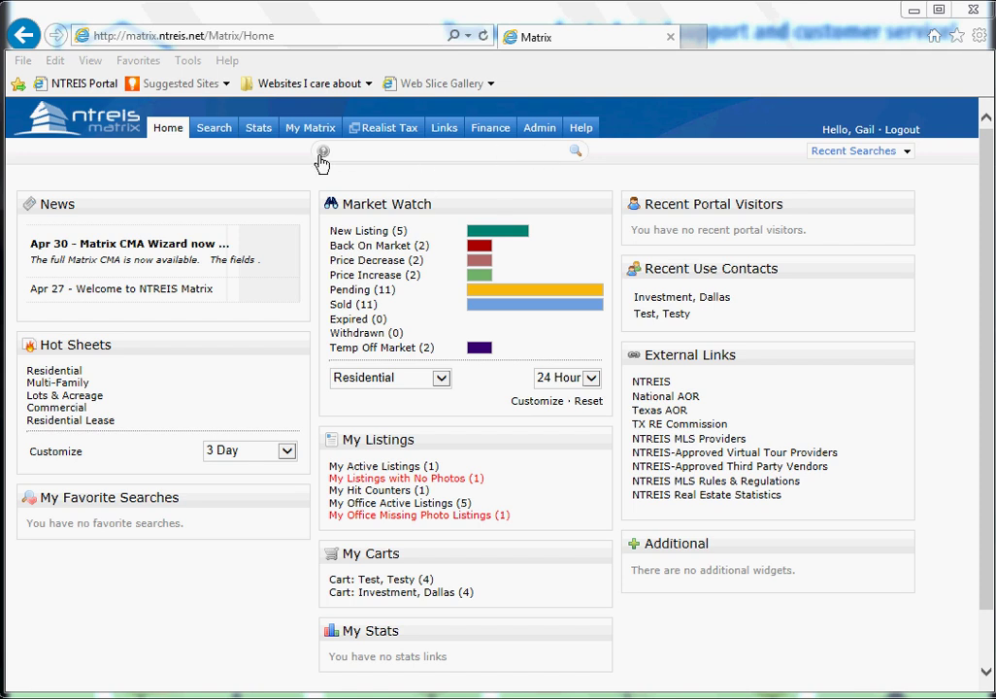
mouse_move(342, 151)
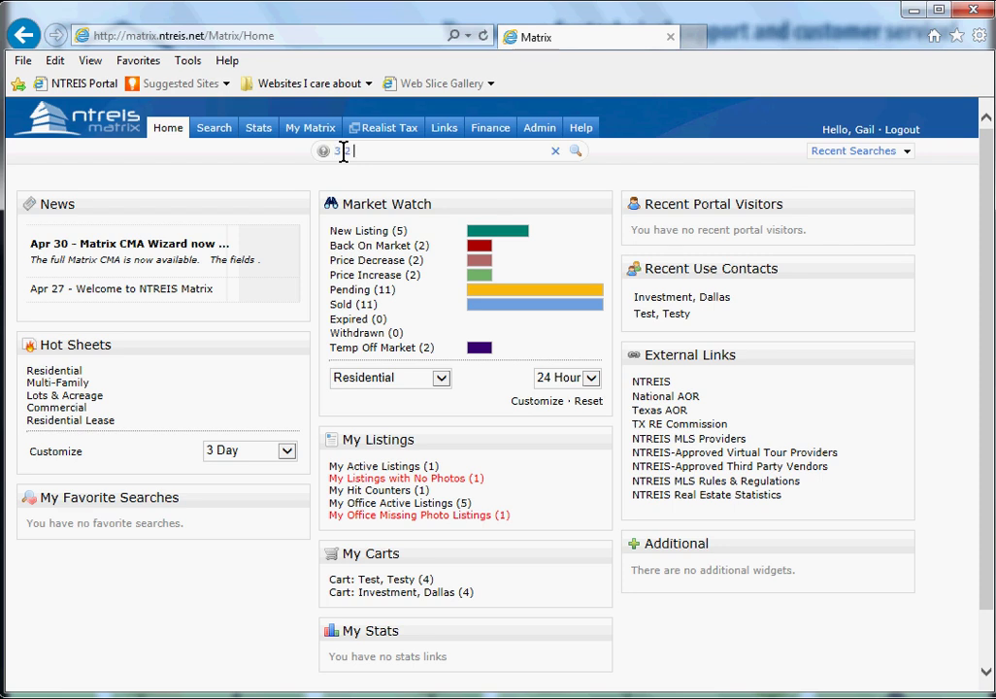
- Enter the Speed Bar query for zip 75007, active status, priced $200–250 thousand
type("zip")
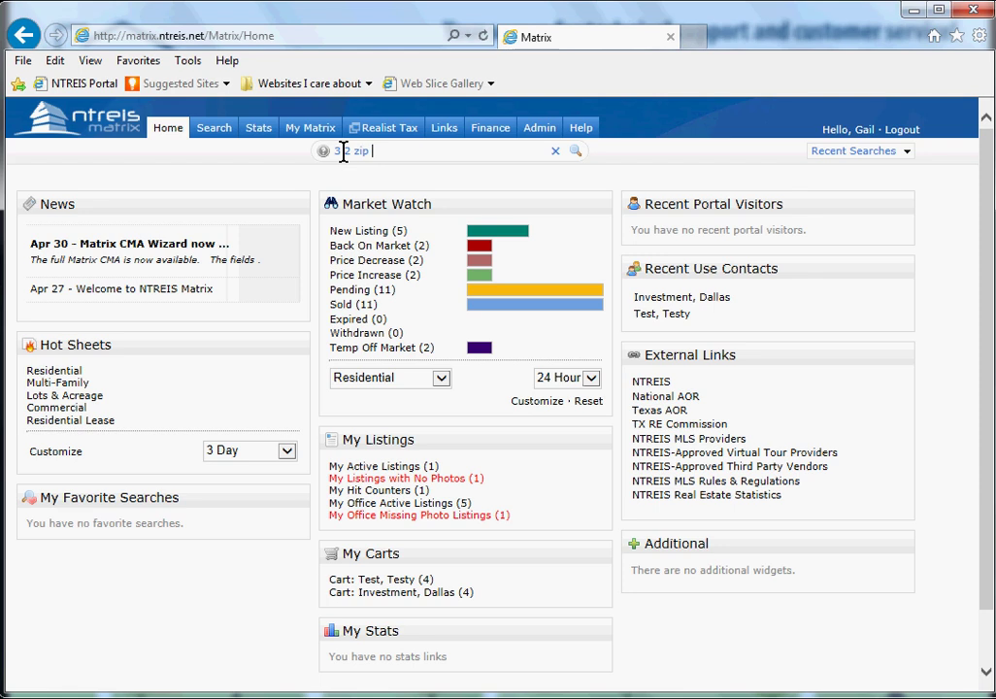
type("75007")
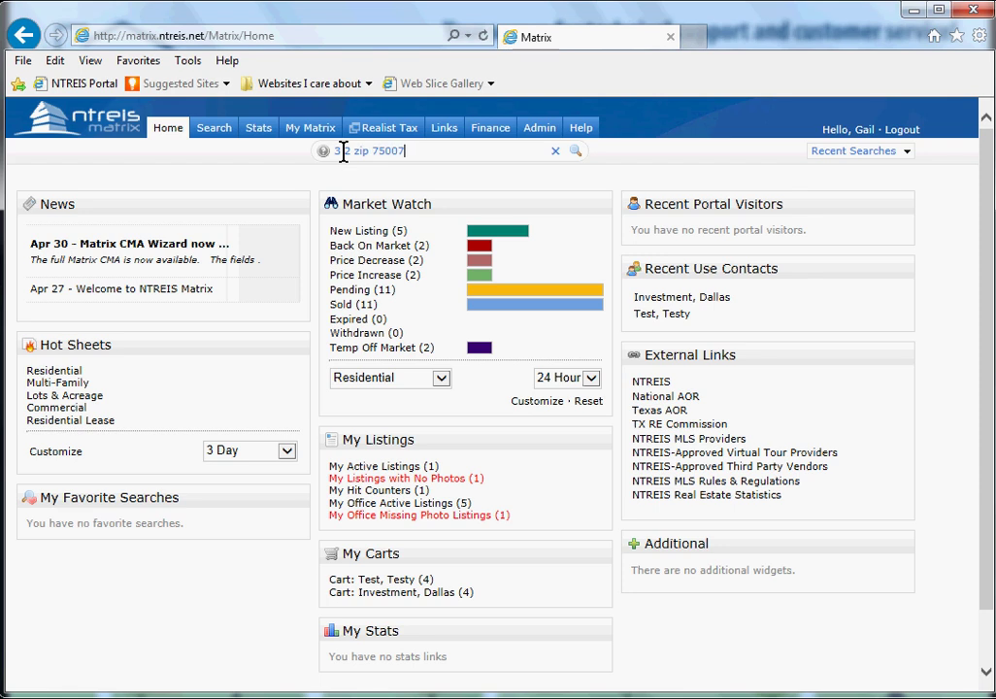
type("a")
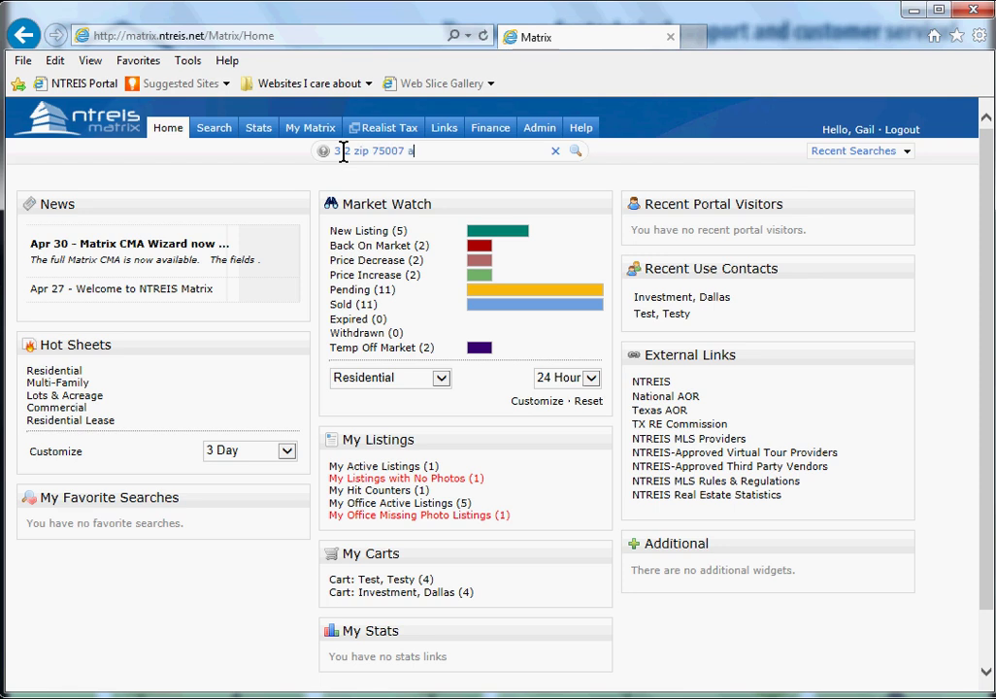
type("s")
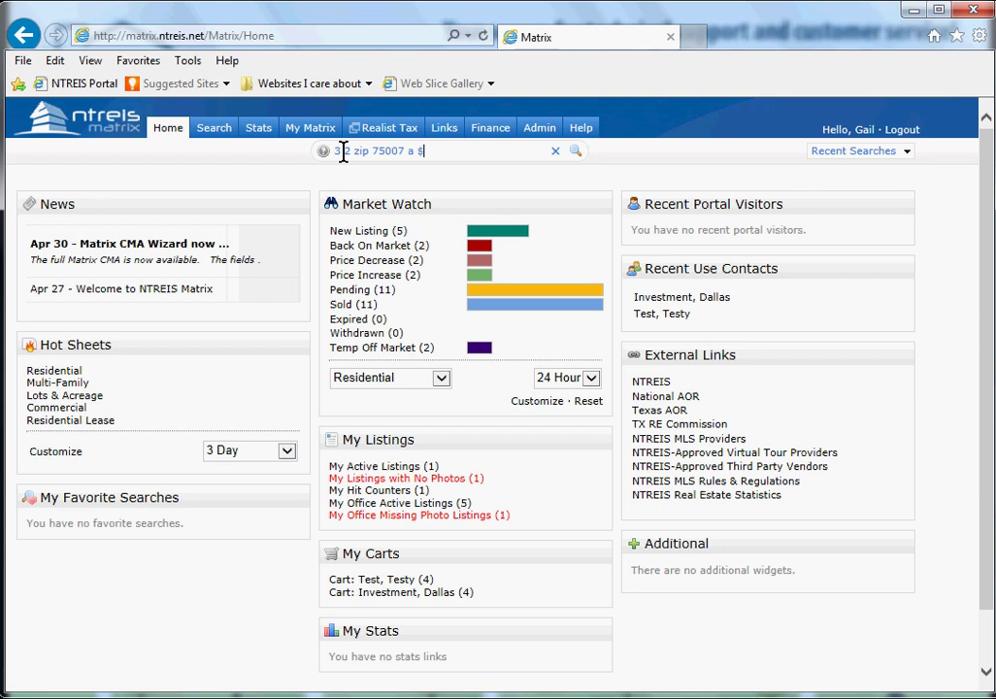
type("200")
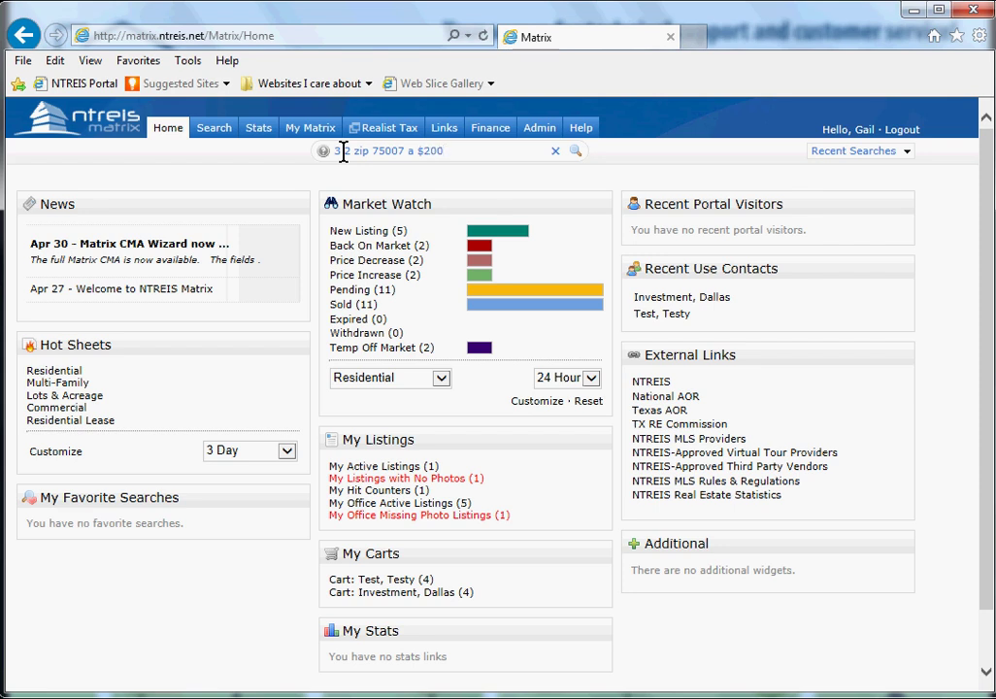
type("-250")
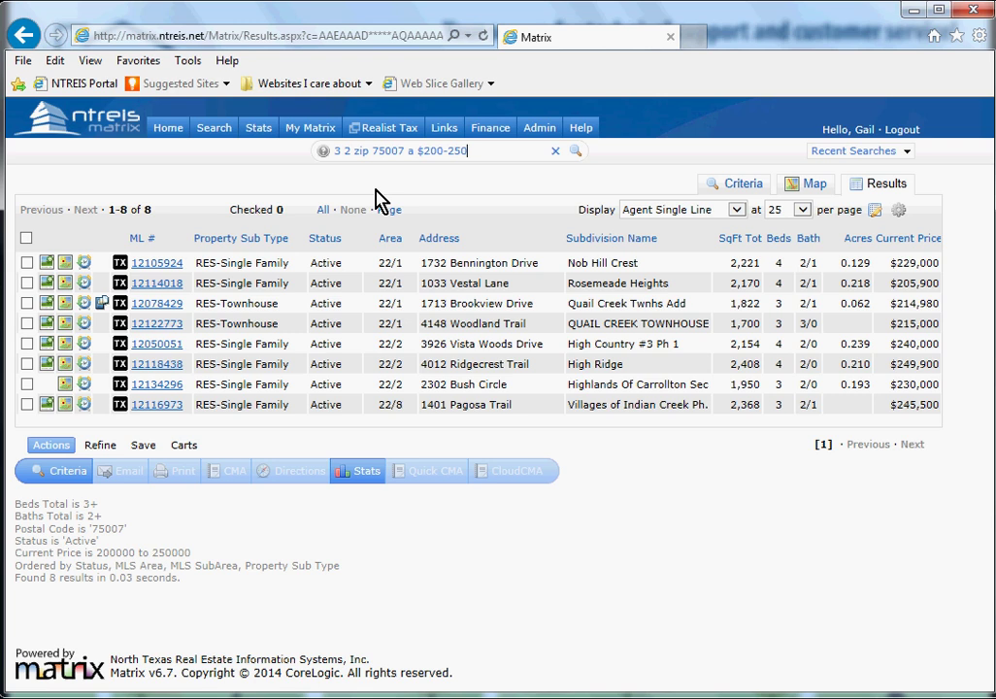
mouse_move(145, 449)
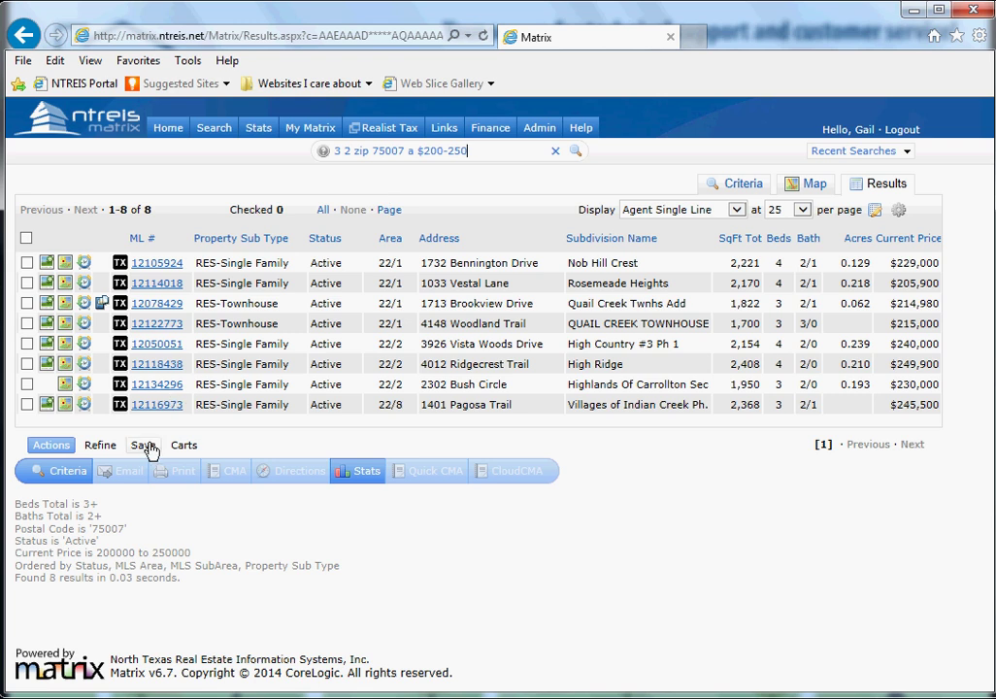
- Choose Save on the results, then New Speed Bar Shortcut
left_click(143, 445)
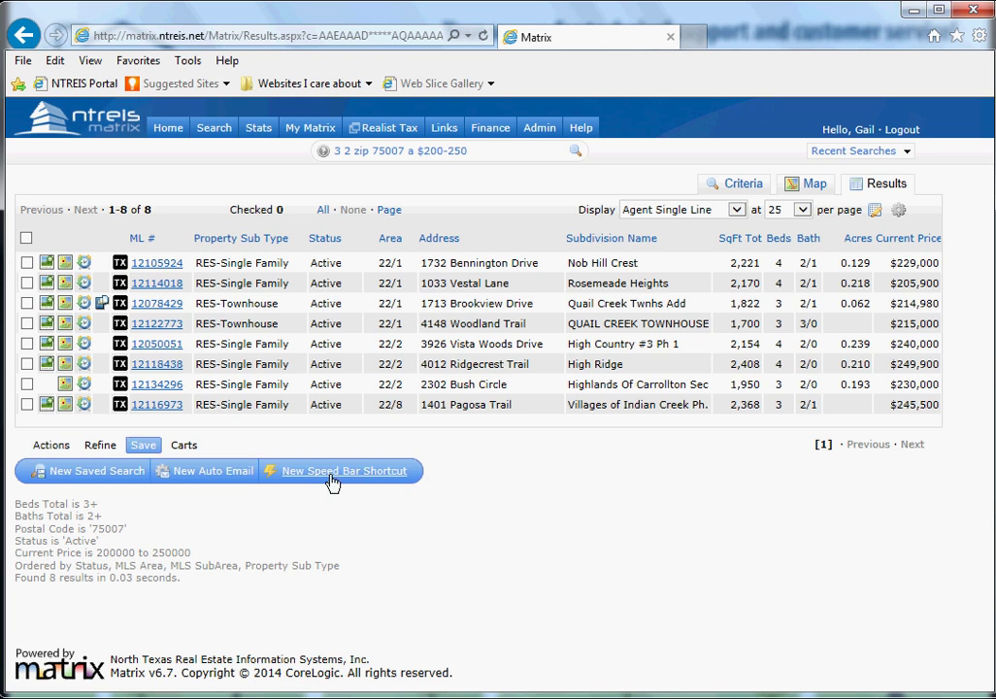
left_click(341, 471)
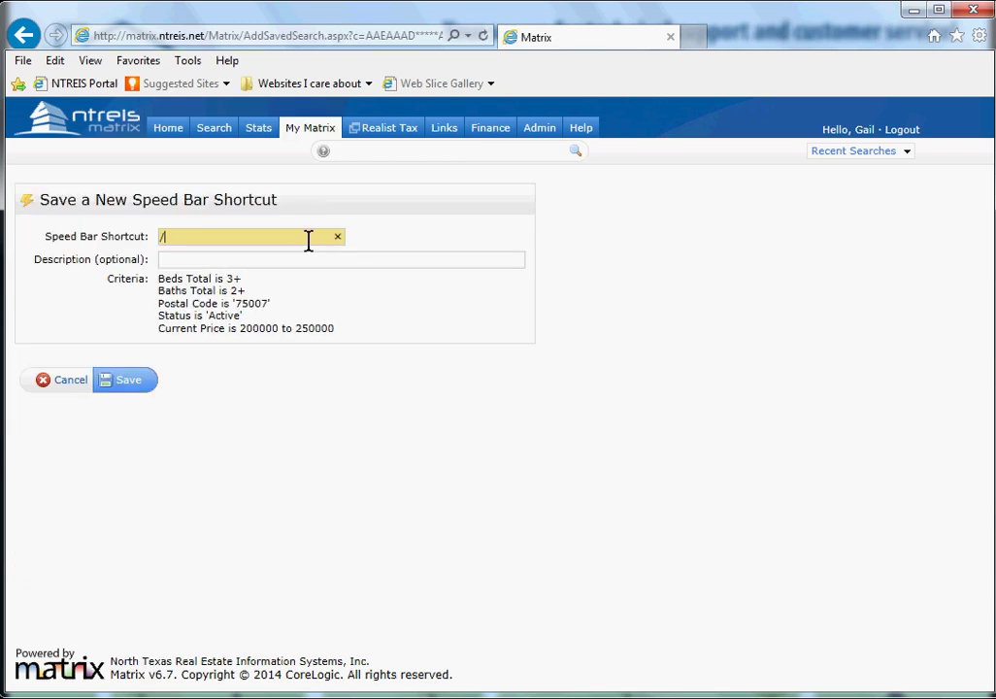
- Name the shortcut 'cathy' and save it as /cathy
type("cathy")
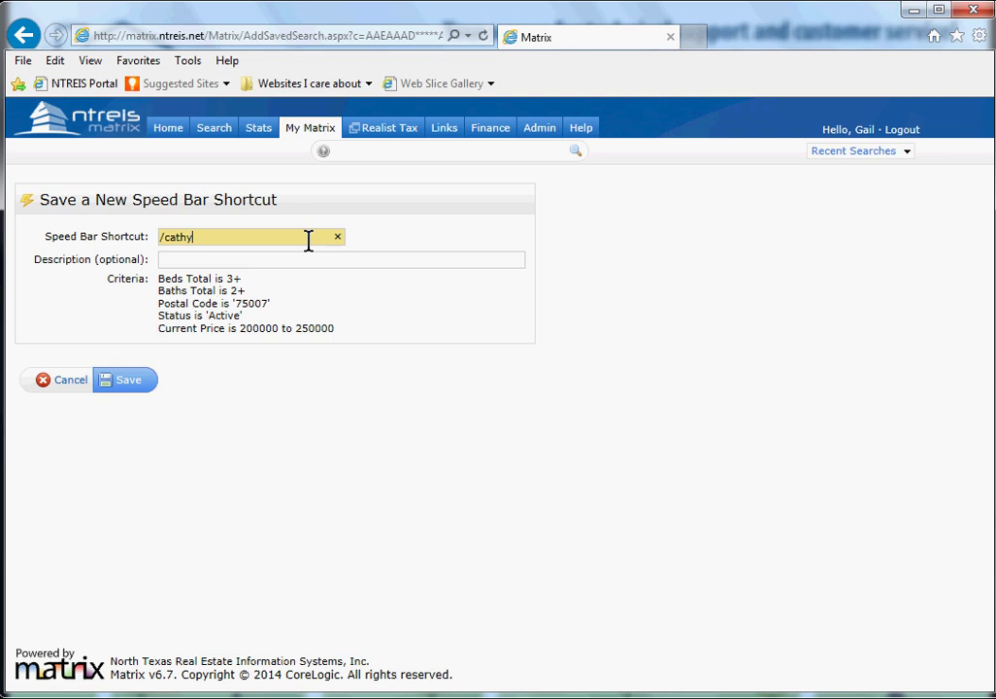
left_click(123, 380)
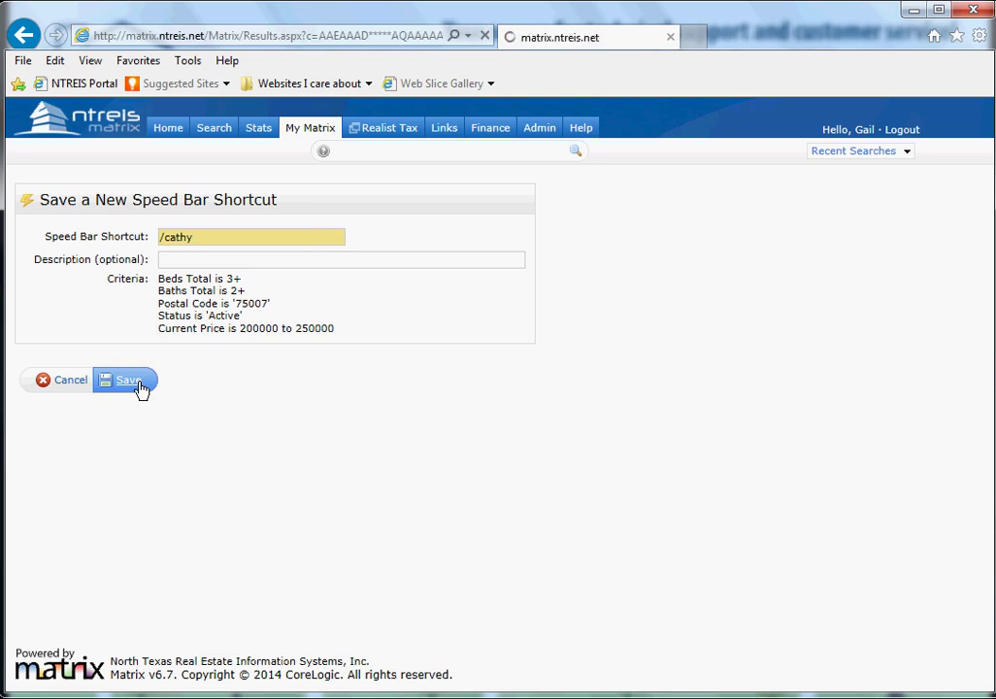
left_click(123, 379)
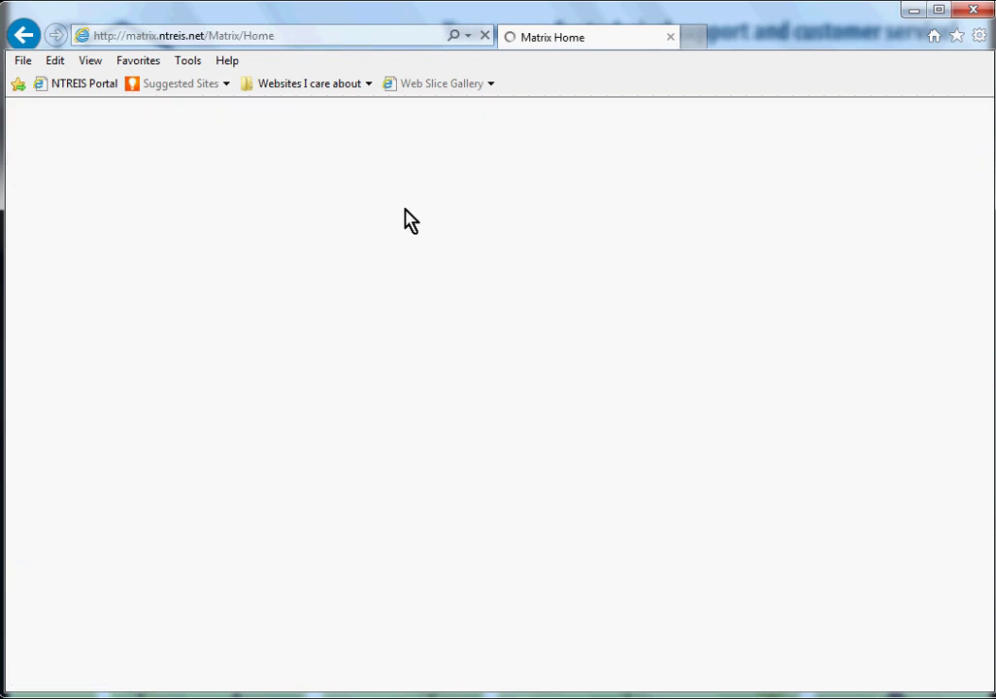